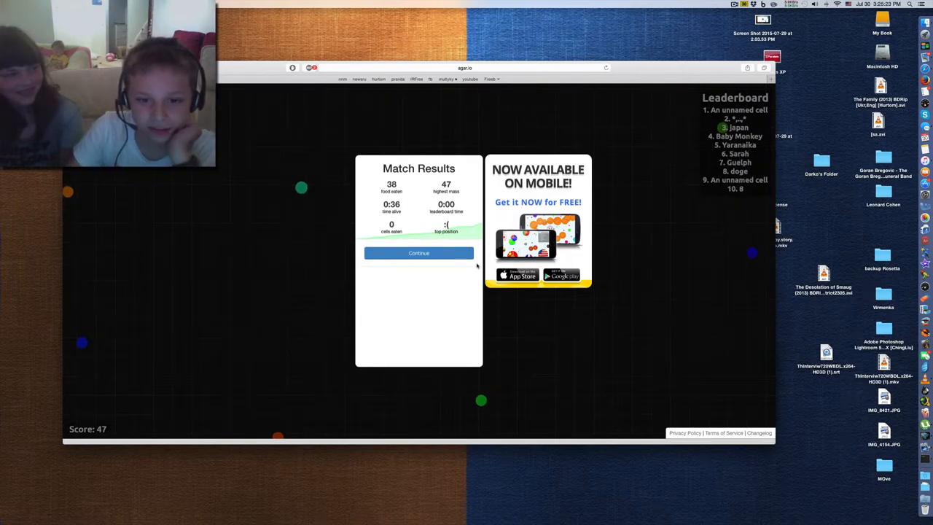
Continue past the Match Results (score 47) back to the Agar.io start menu.
click(418, 253)
text(NodlesThe)
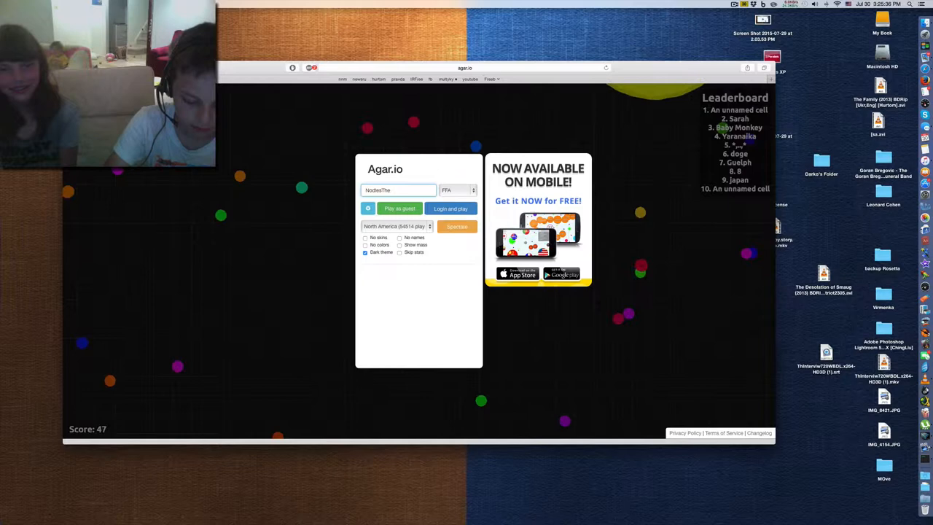
Enter the nickname 'Gamer' and play a round ending at score 40, about 27 seconds alive.
text(Gamer)
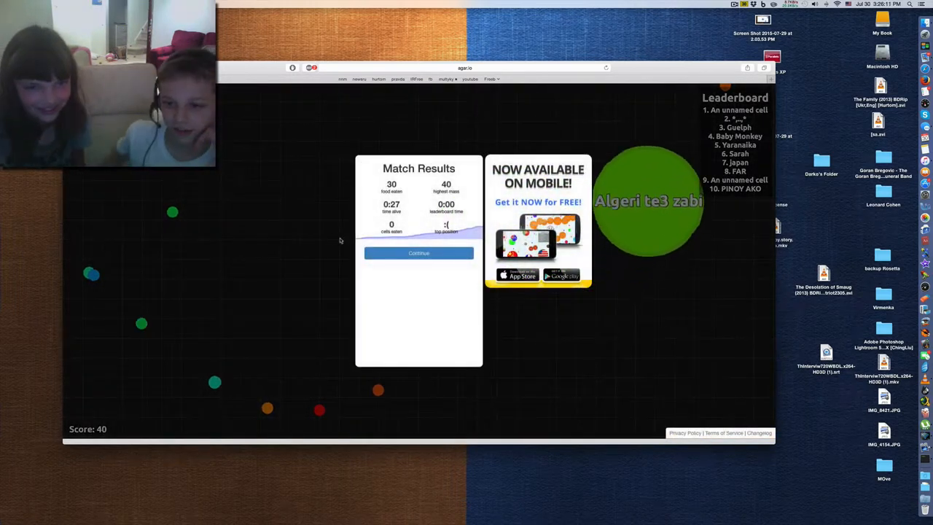
Return to the start menu and enter a soccer-themed nickname ('mi', 'sc', 'occer').
click(418, 254)
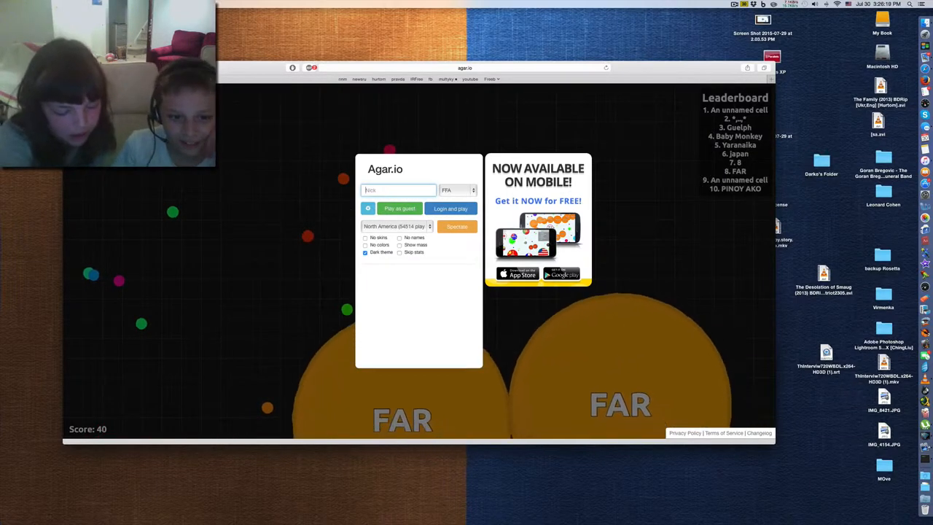
text(mia=)
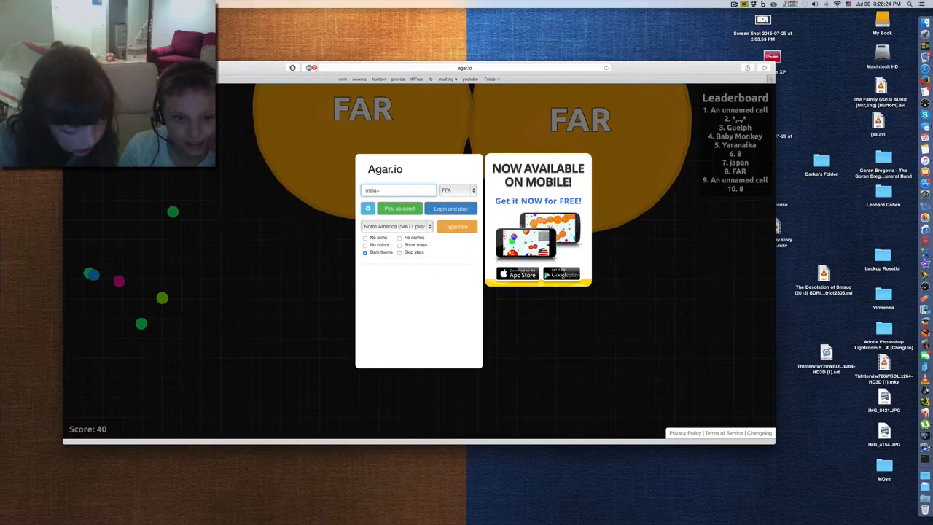
text(sc)
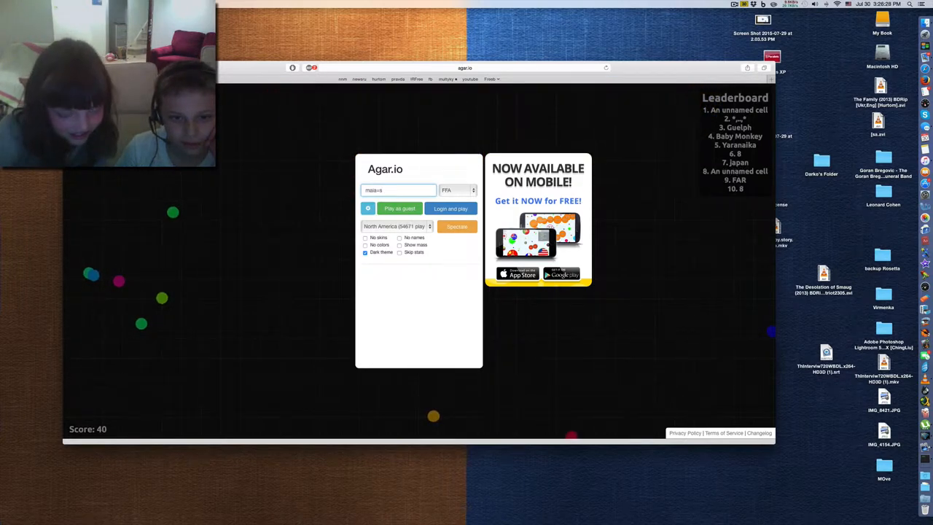
text(occer)
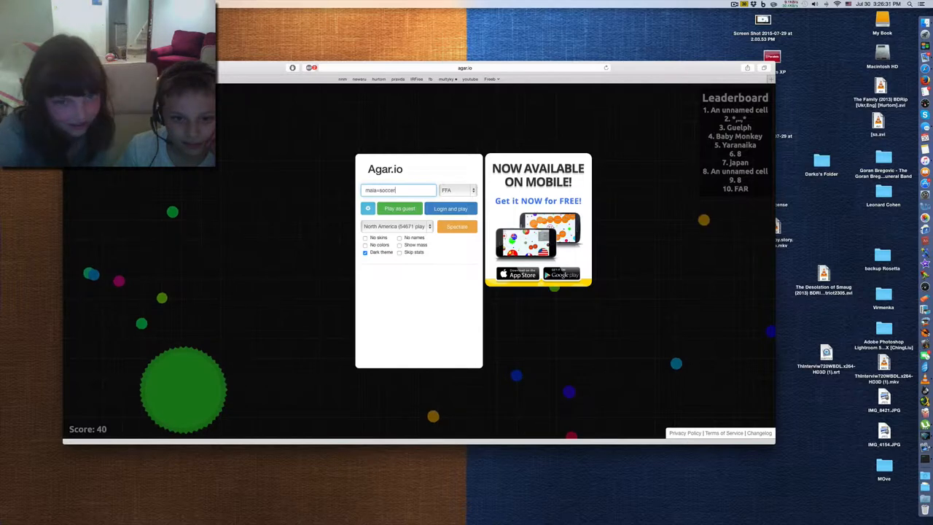
Play a round as guest under the soccer nickname, returning to the menu with the colorless arena.
click(399, 207)
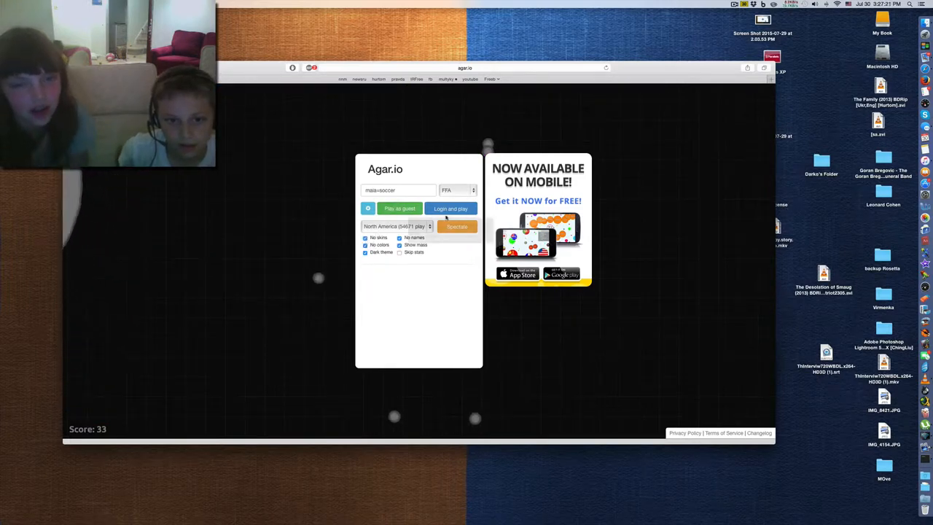
Play a guest round in the colorless arena ending at score 28, 37 seconds alive.
click(399, 208)
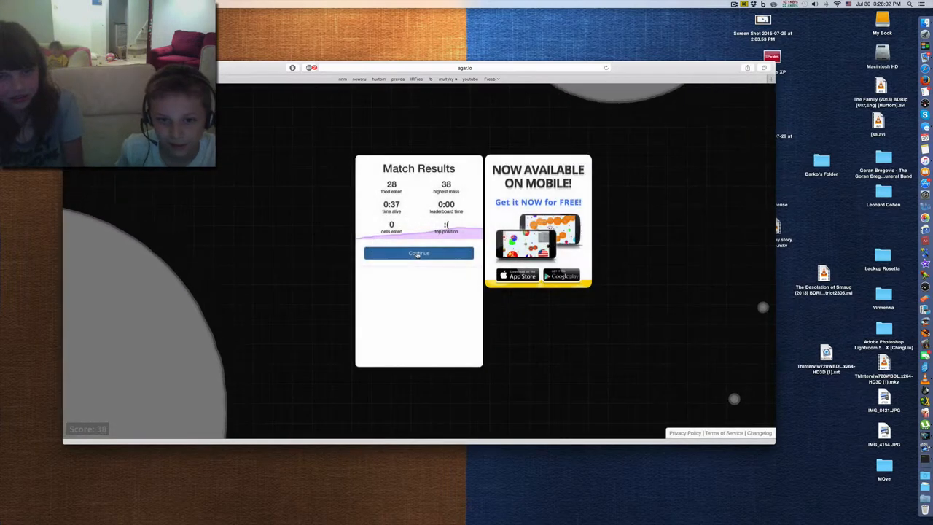
Continue to the menu and play another guest round ending at score 35, 9 seconds alive.
click(418, 254)
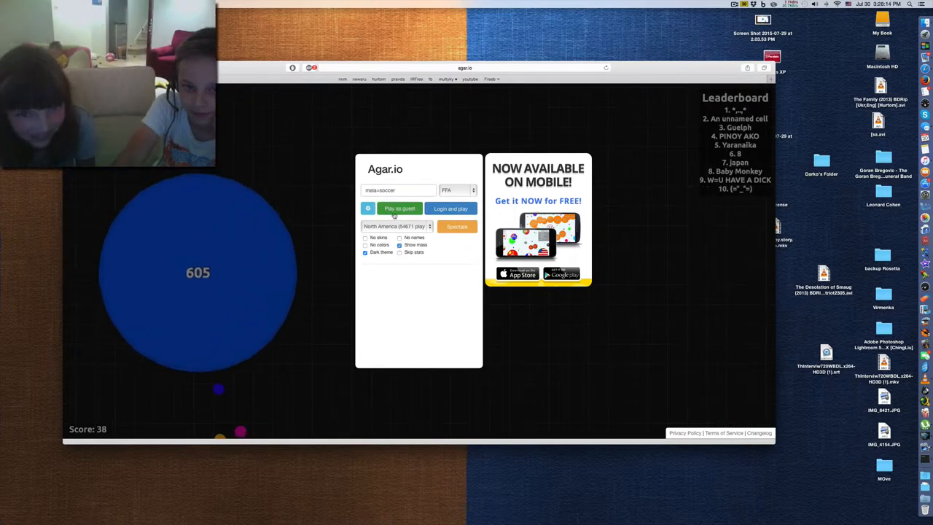
click(399, 208)
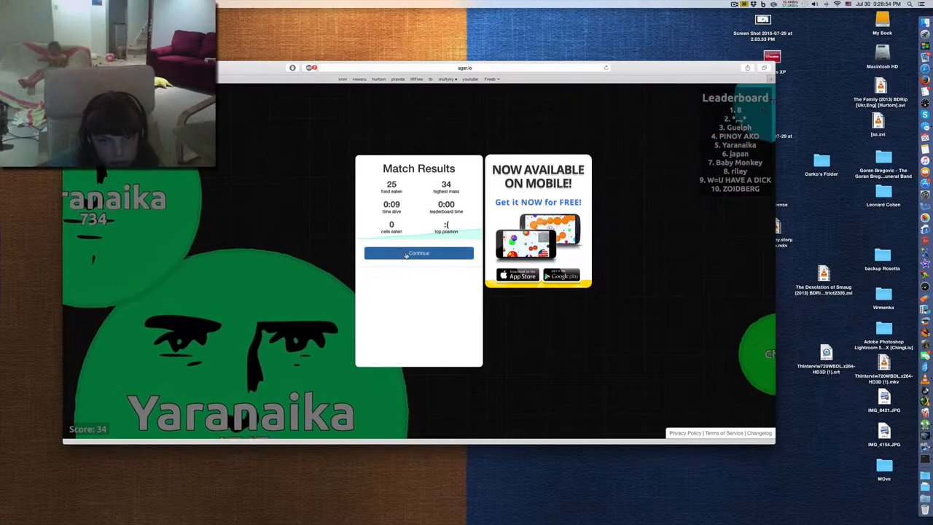
Leave the results and play a further round ending at score 28, 23 seconds alive.
click(418, 254)
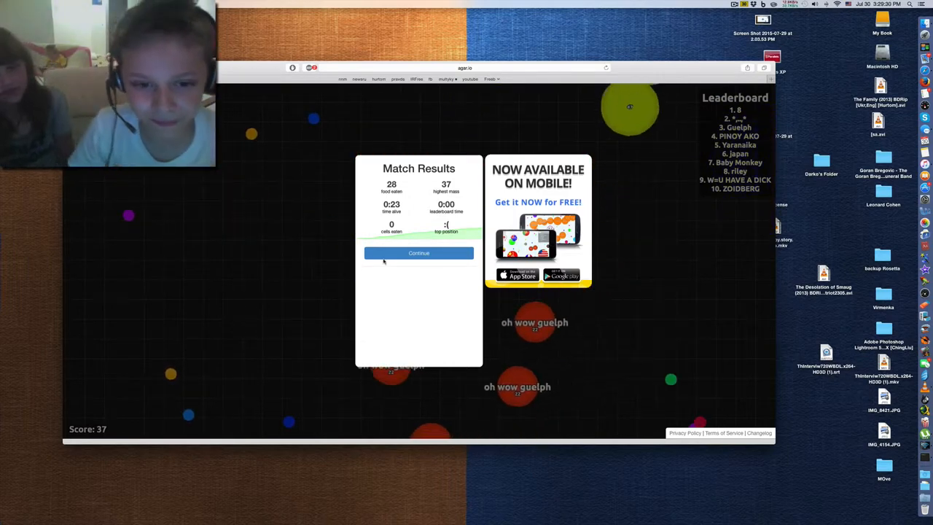
Dismiss the Match Results and enter a new nickname in the name field.
click(418, 254)
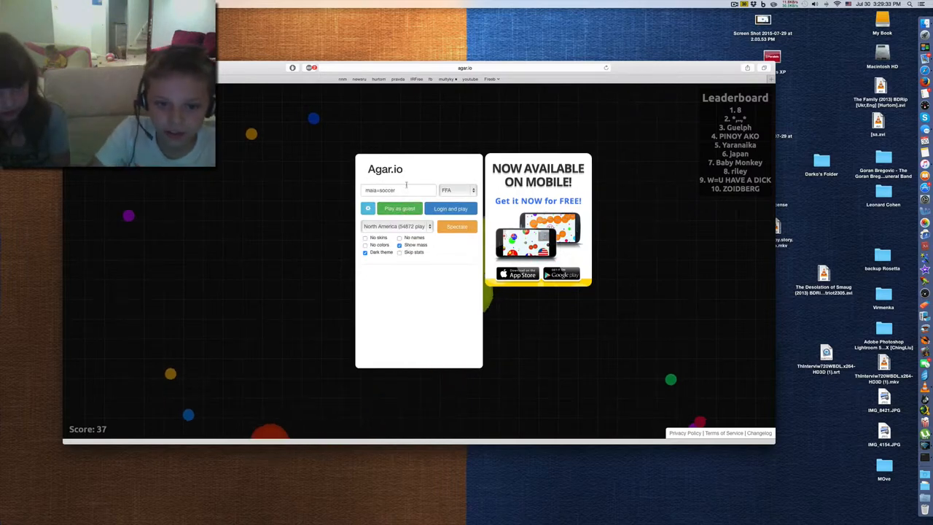
click(399, 189)
text(NodlesTheGamer)
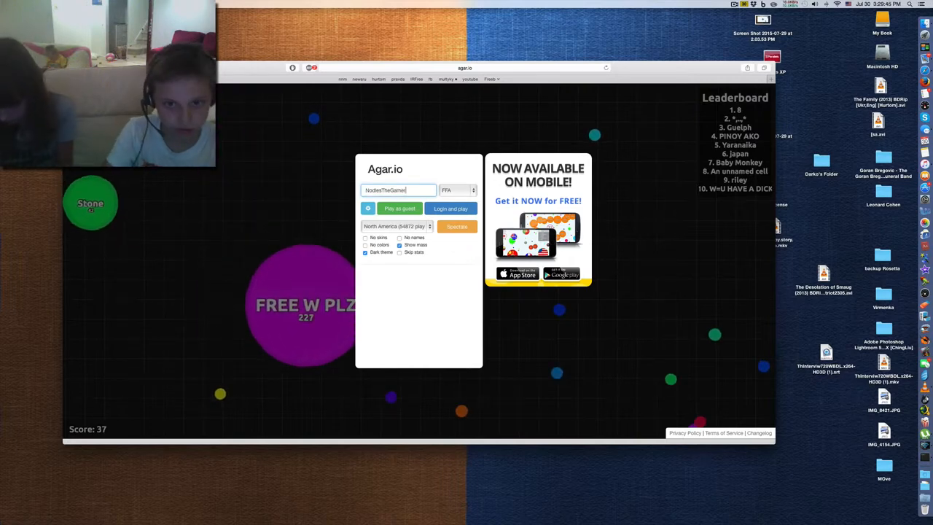
Play a guest round under the new nickname ending with 33 food eaten, 27 seconds alive.
click(399, 207)
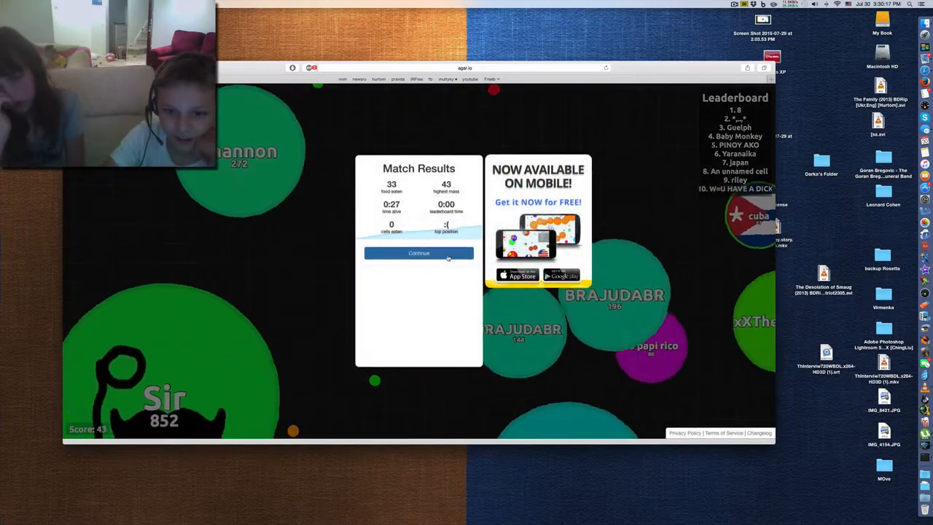
Continue and play a longer guest round reaching score 98, ending at the start menu.
click(418, 253)
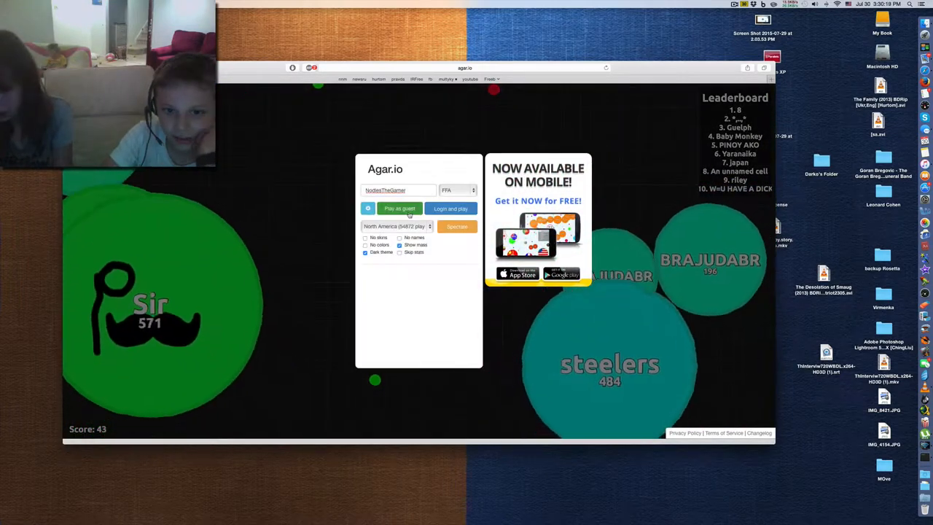
click(400, 209)
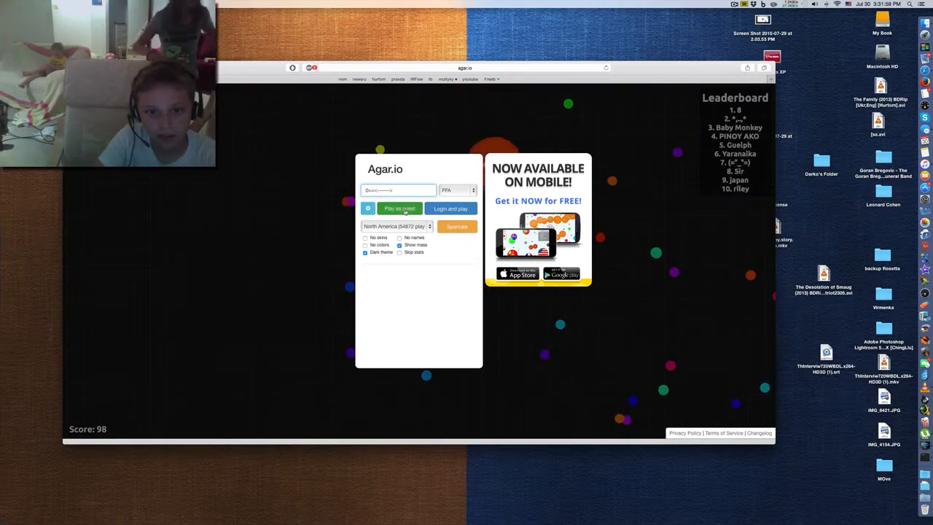
Play a guest round to a final score of 31 and continue past the Match Results.
click(399, 209)
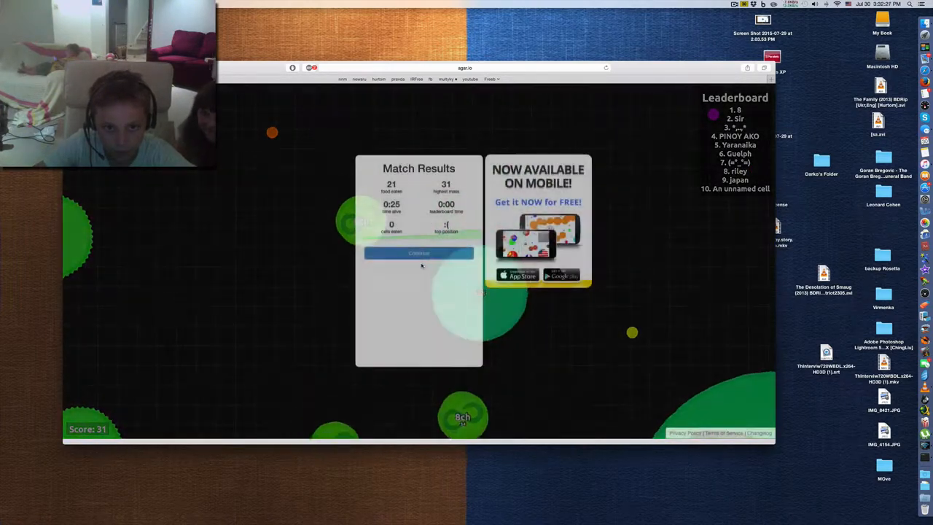
click(418, 254)
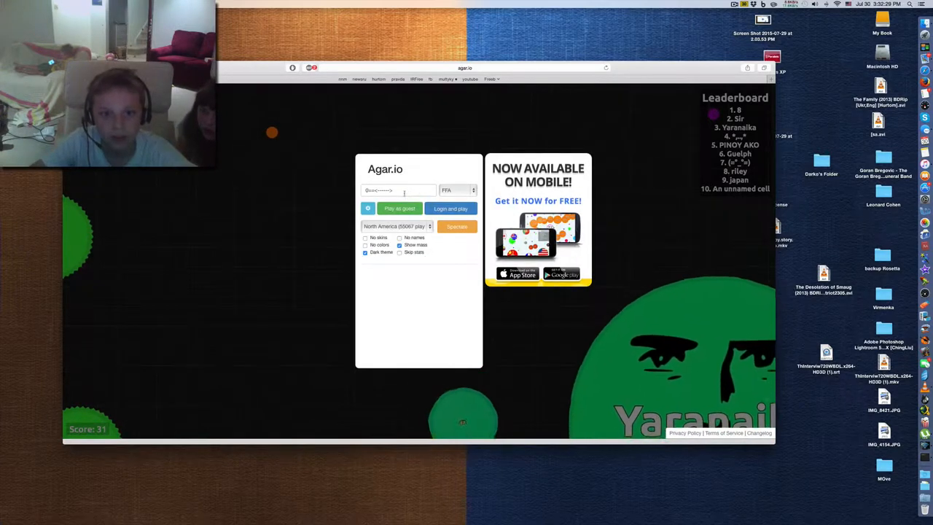